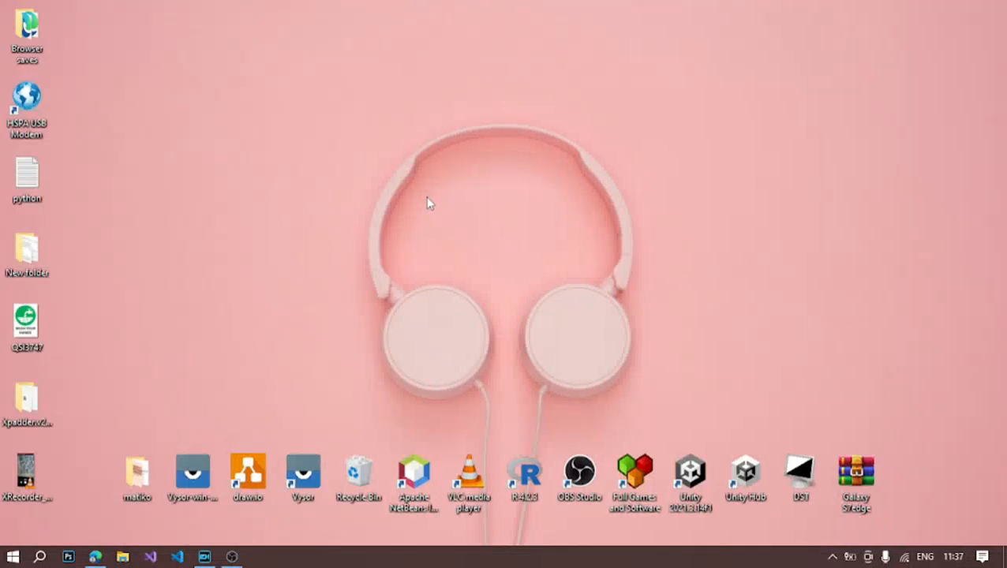
Step: Launch a Command Prompt window via the Run dialog with cmd
{"action": "key", "text": "Win+r"}
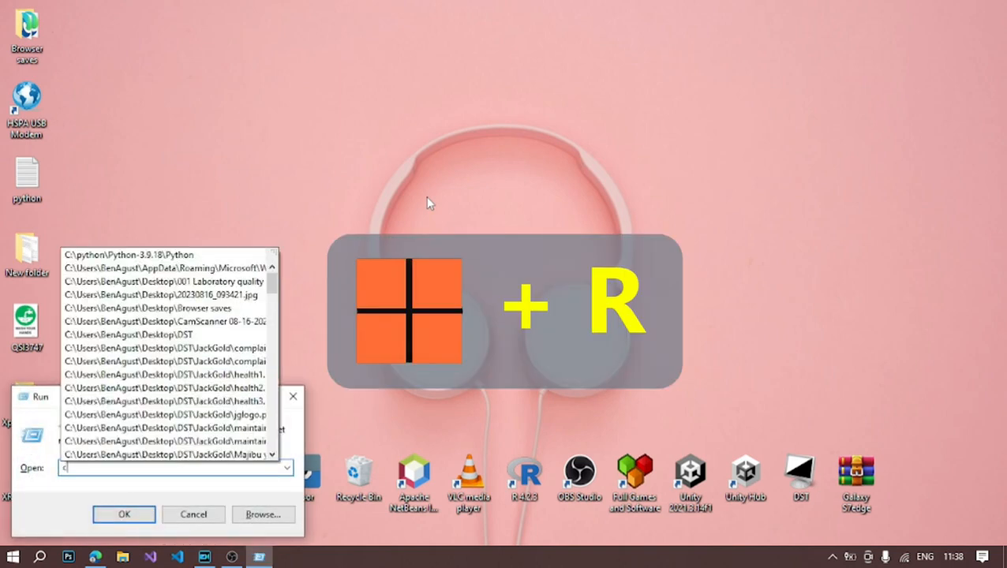
{"action": "type", "text": "cm"}
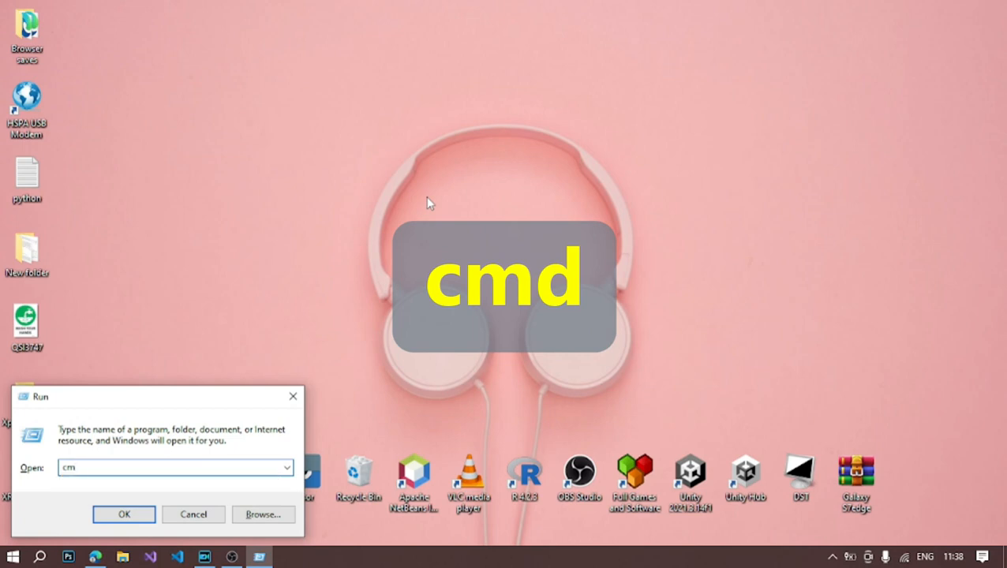
{"action": "left_click", "coordinate": [123, 514]}
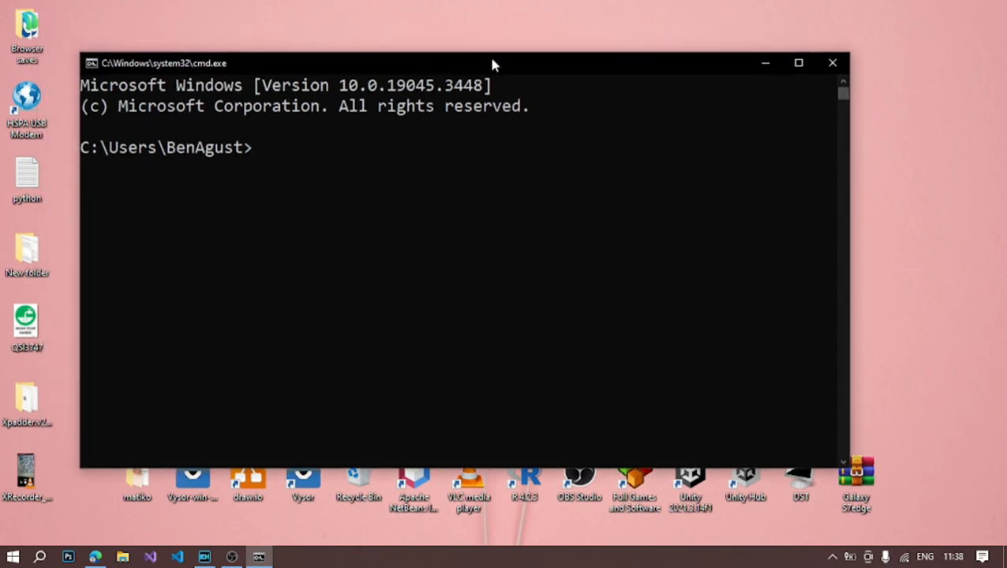
Step: Move the Command Prompt window slightly lower and further right
{"action": "left_click_drag", "start_coordinate": [493, 64], "coordinate": [474, 91]}
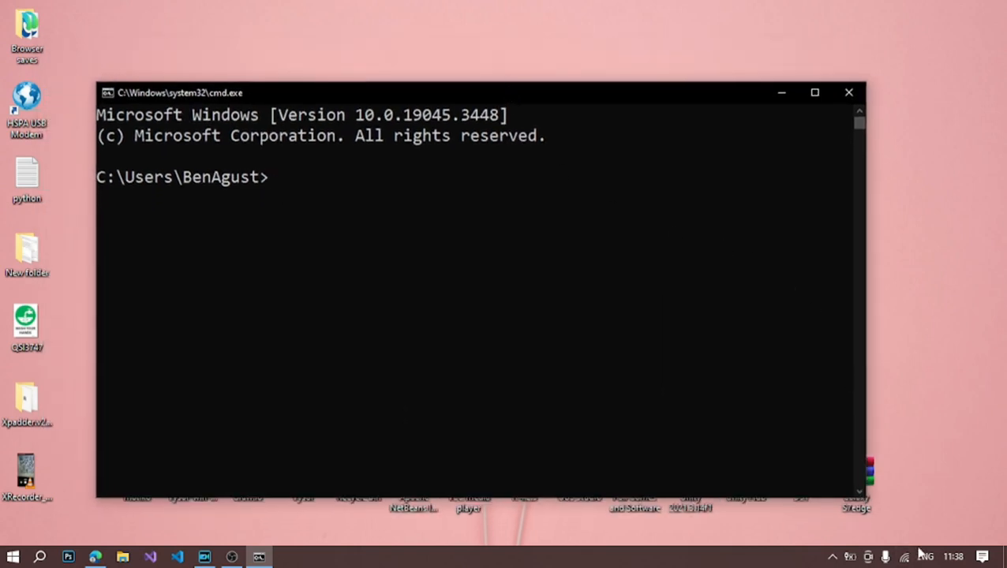
{"action": "mouse_move", "coordinate": [904, 555]}
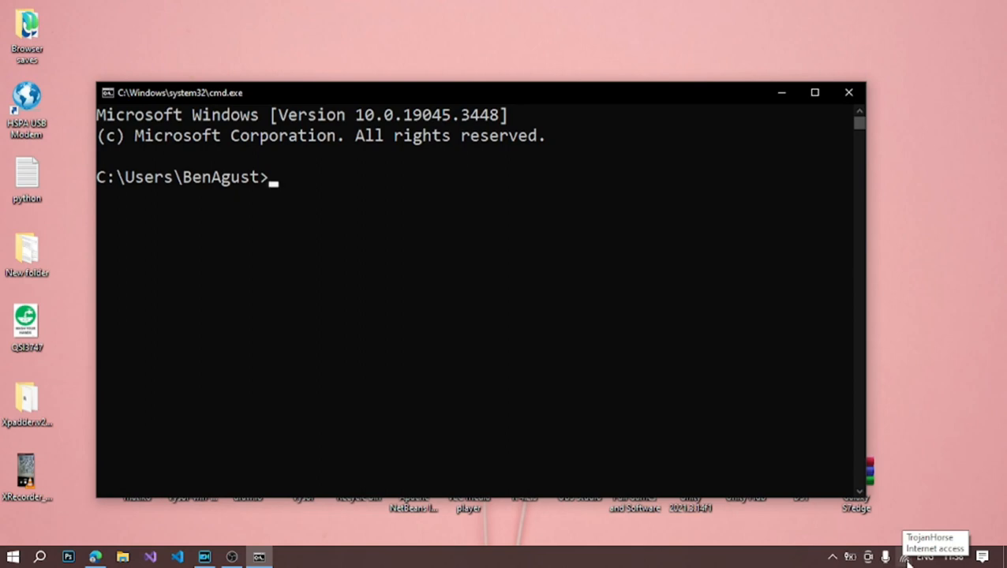
{"action": "mouse_move", "coordinate": [284, 193]}
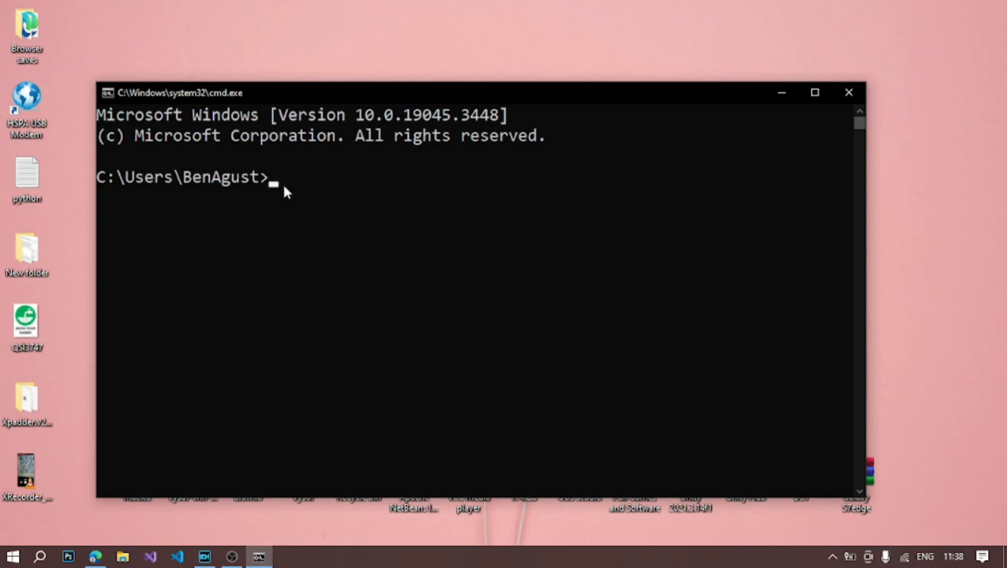
{"action": "mouse_move", "coordinate": [313, 237]}
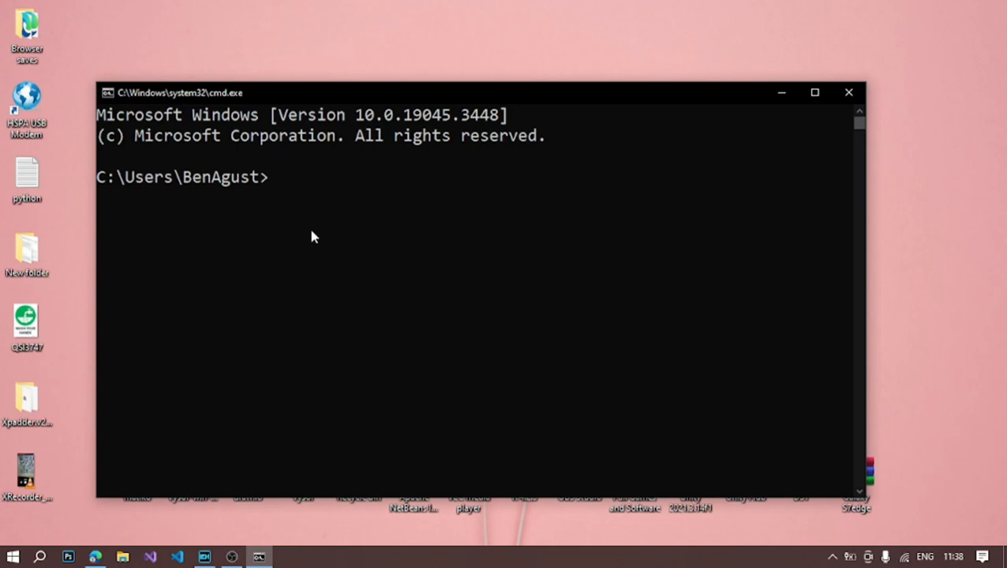
Step: Write the command curl qrenco.de/bravebear at the prompt
{"action": "type", "text": "curl"}
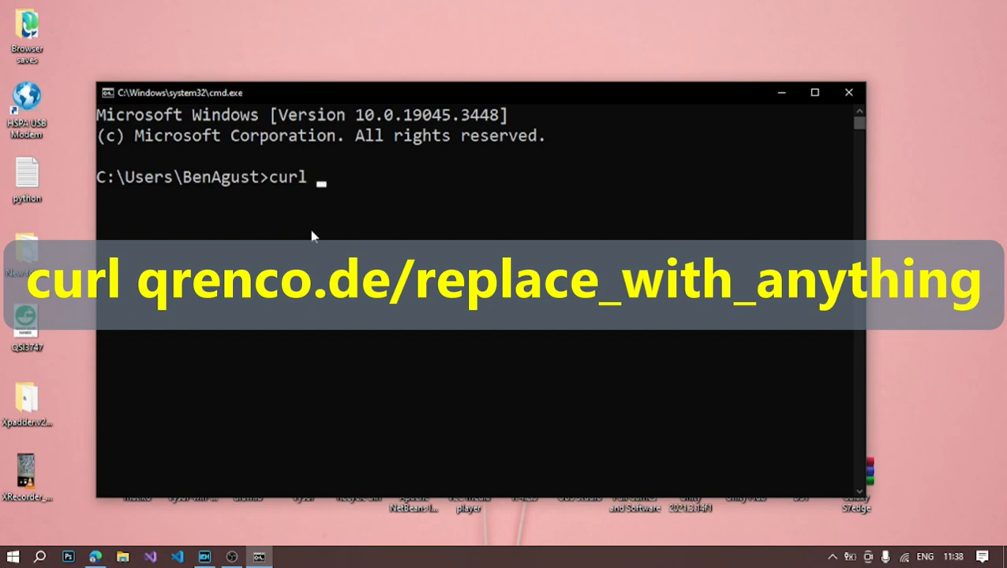
{"action": "type", "text": "qre"}
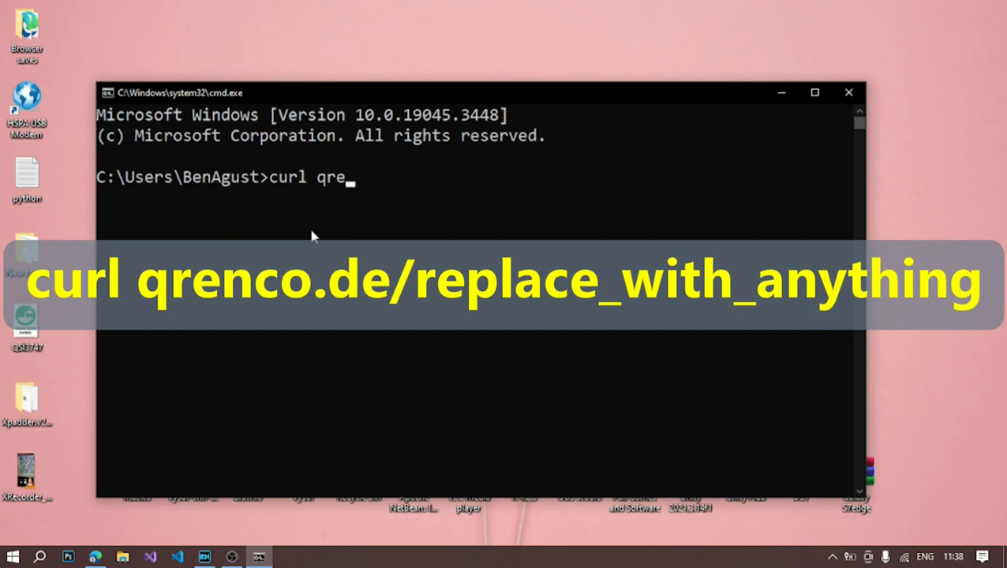
{"action": "type", "text": "n"}
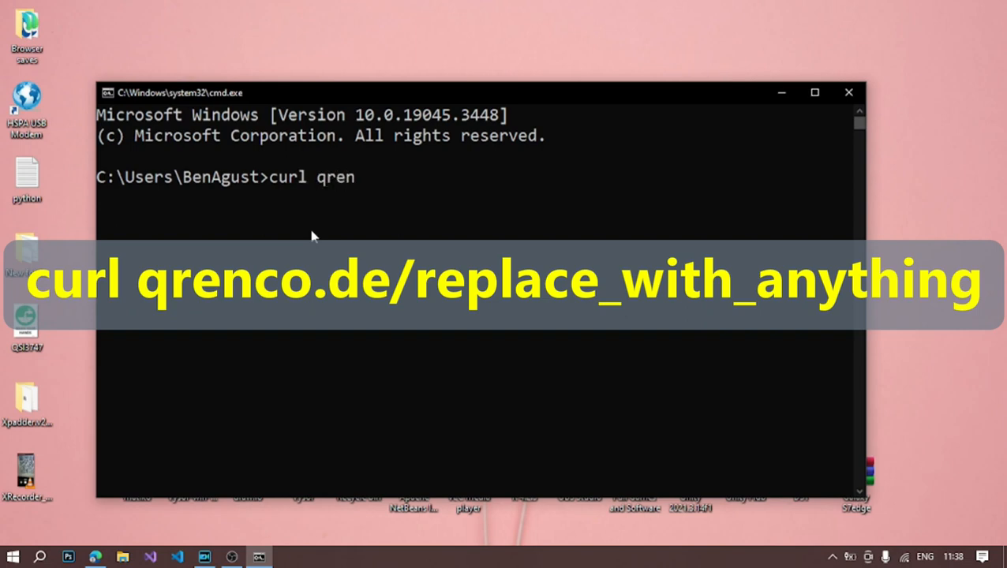
{"action": "type", "text": "co.d"}
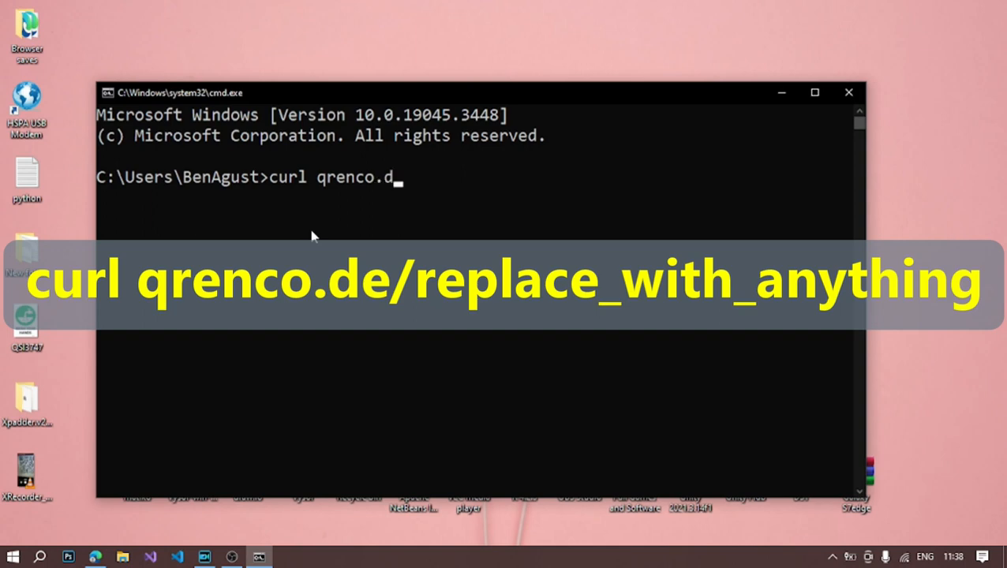
{"action": "type", "text": "e/"}
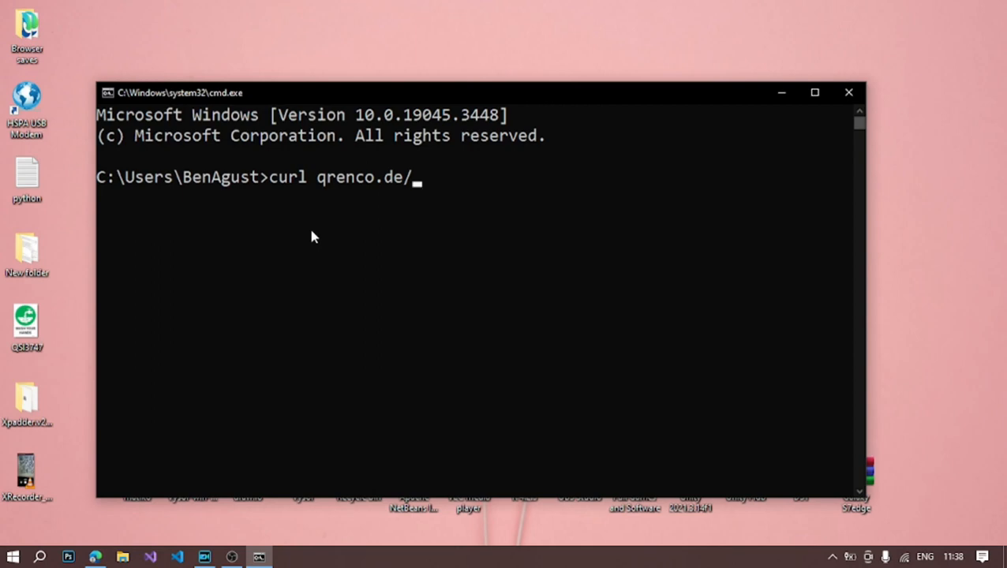
{"action": "type", "text": "bra"}
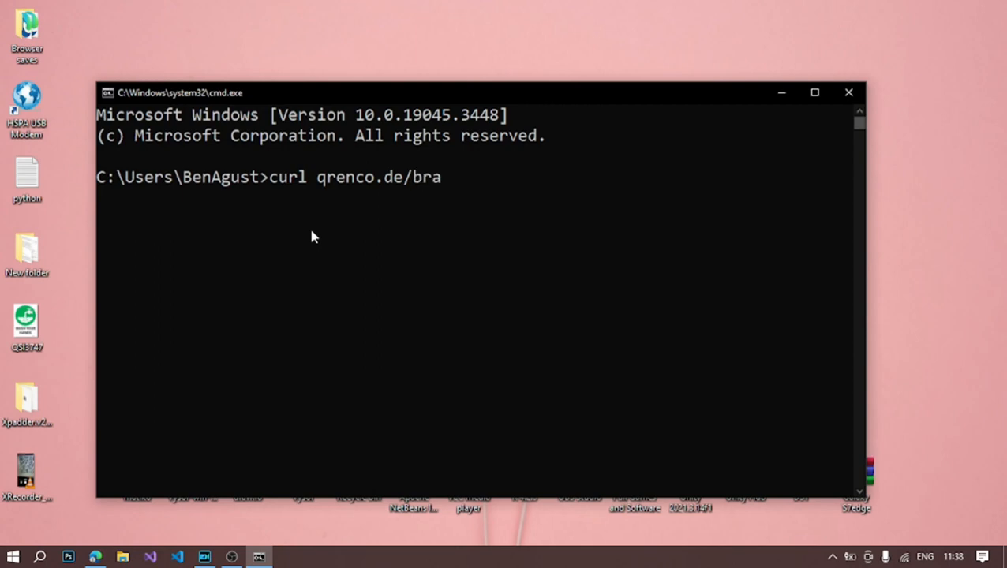
{"action": "type", "text": "vebea"}
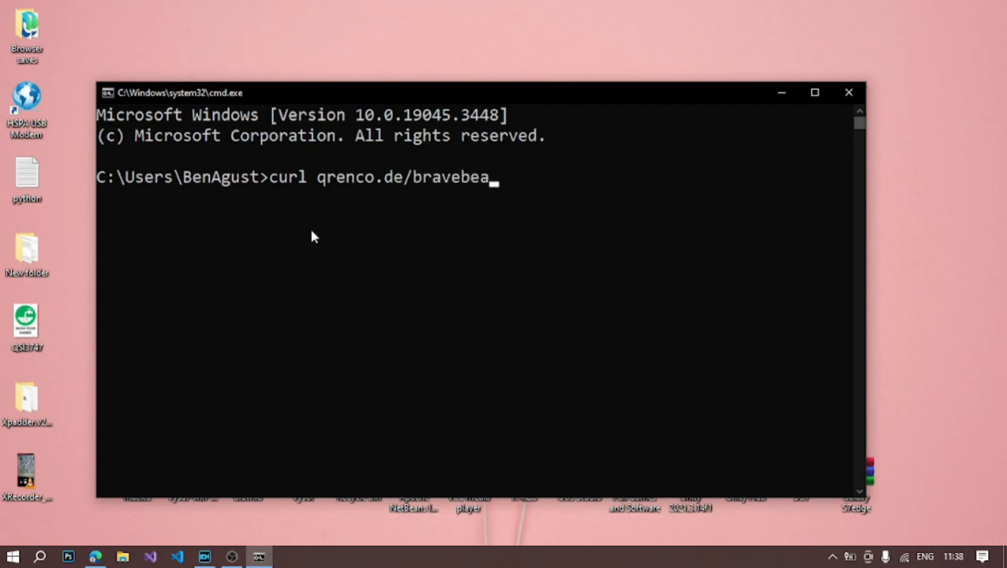
{"action": "type", "text": "r"}
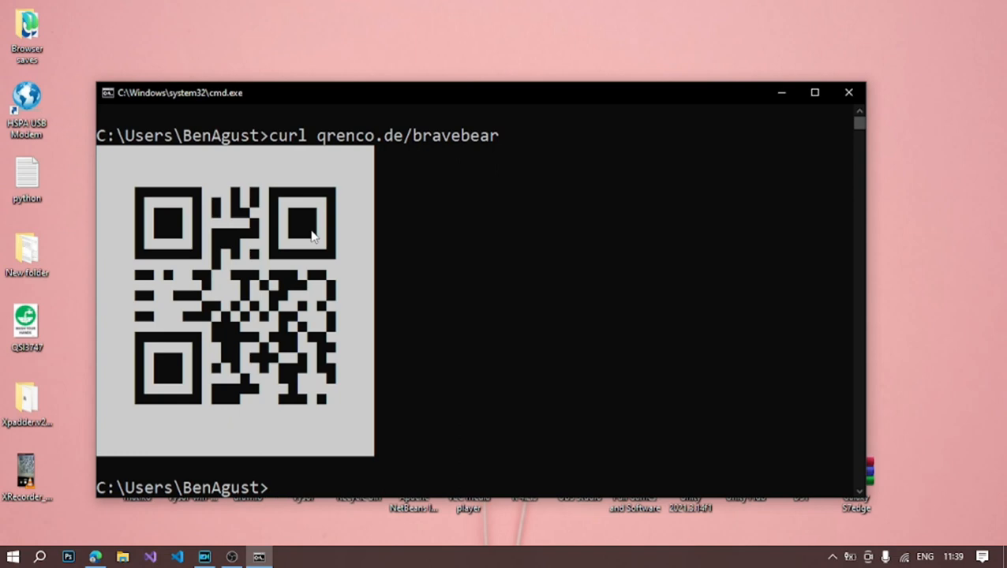
{"action": "mouse_move", "coordinate": [165, 520]}
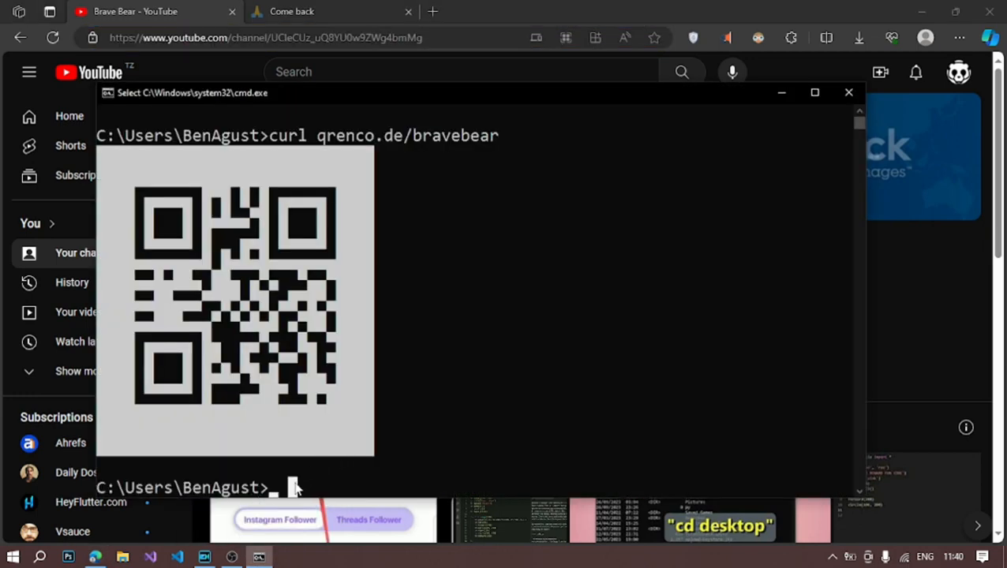
{"action": "mouse_move", "coordinate": [461, 379]}
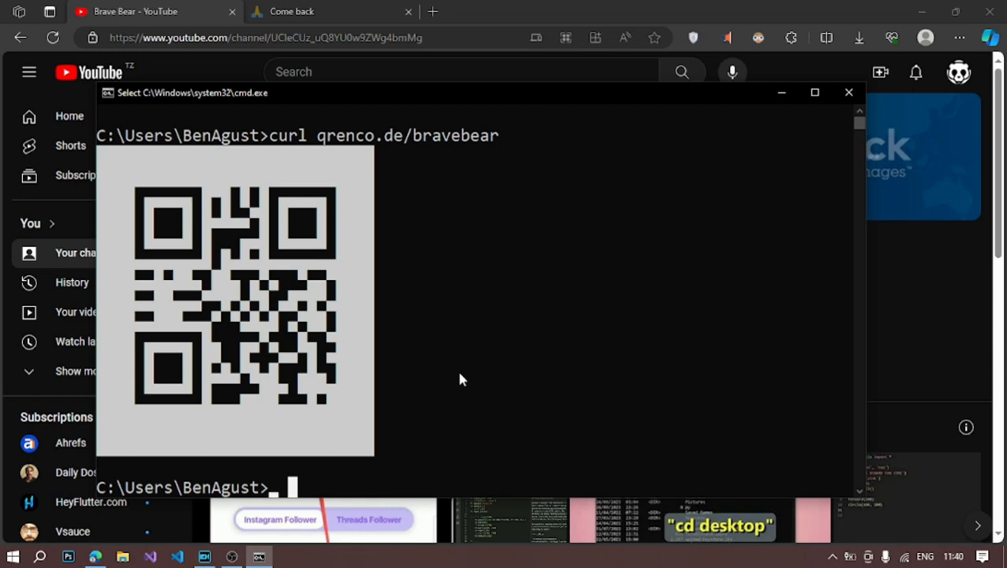
Step: Enter curl qrenco.de/bravebear again and start trimming the text to edit it
{"action": "type", "text": "curl qrenco.de/bravebear"}
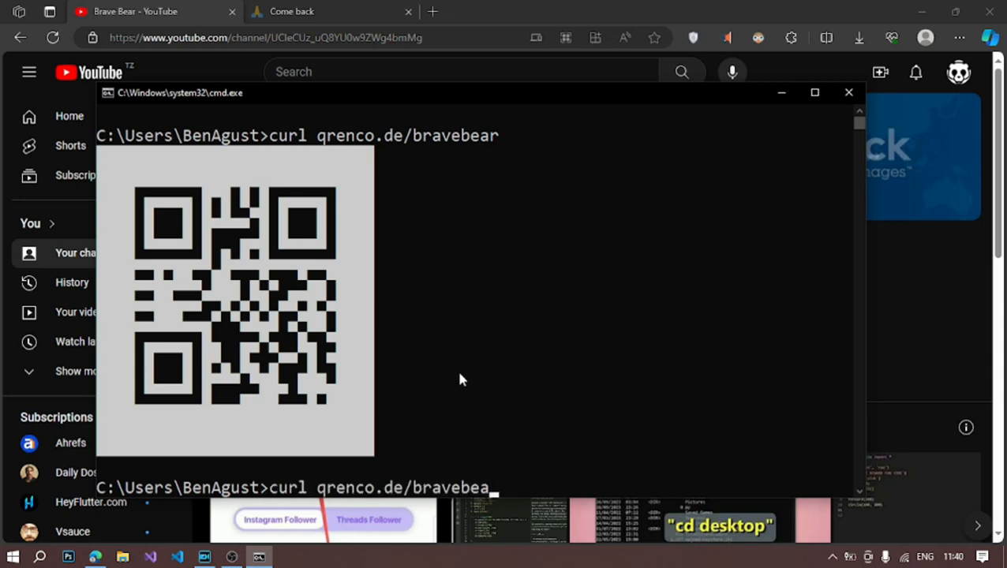
{"action": "key", "text": "BackSpace"}
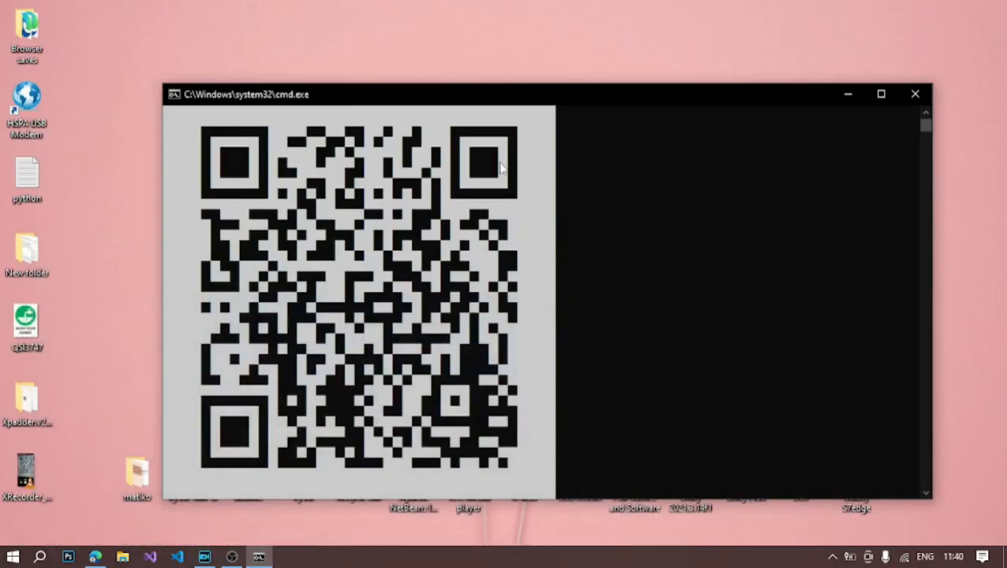
{"action": "mouse_move", "coordinate": [729, 95]}
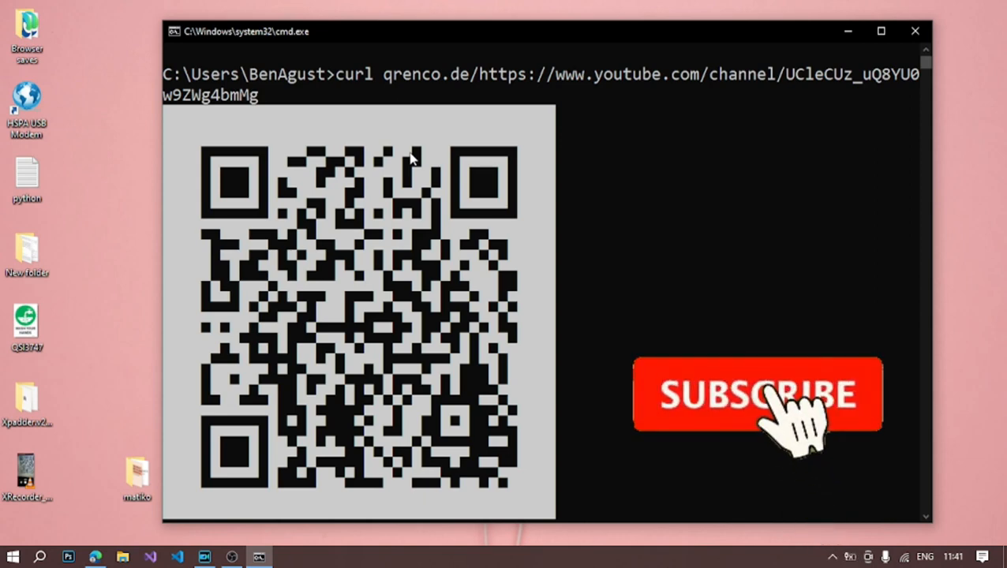
Step: Show the QR code for the Brave Bear YouTube channel URL in the terminal
{"action": "left_click", "coordinate": [757, 395]}
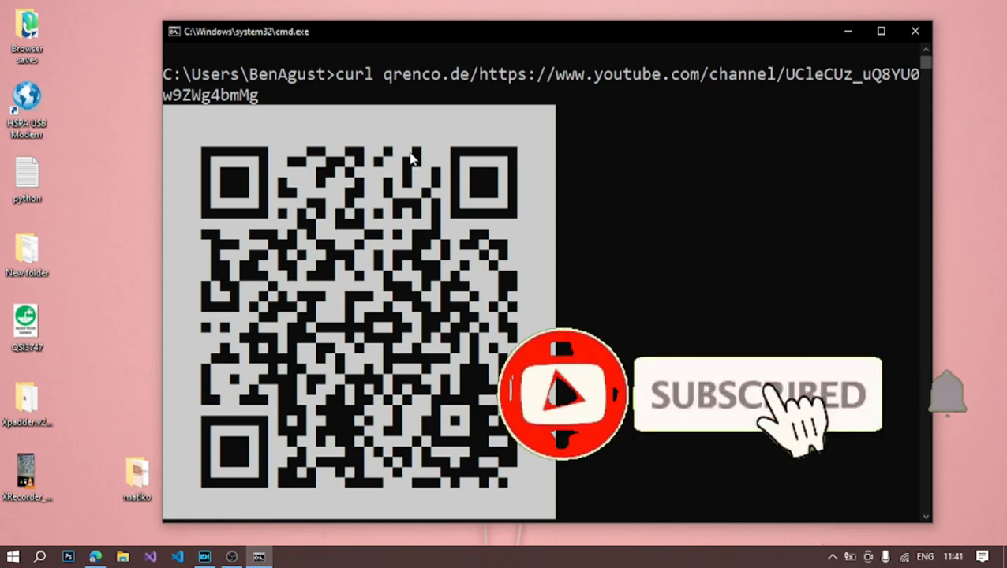